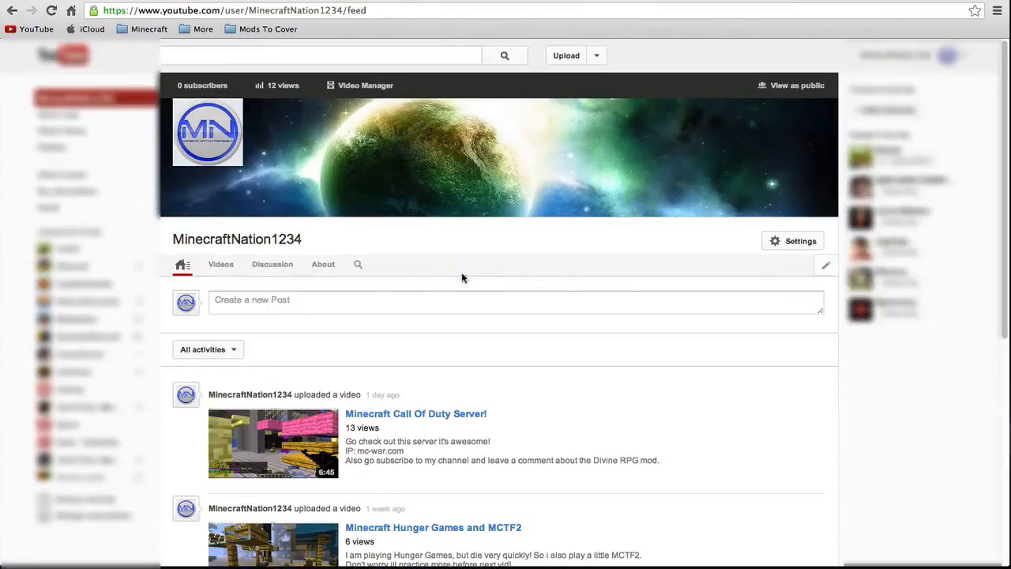
pyautogui.moveTo(541, 289)
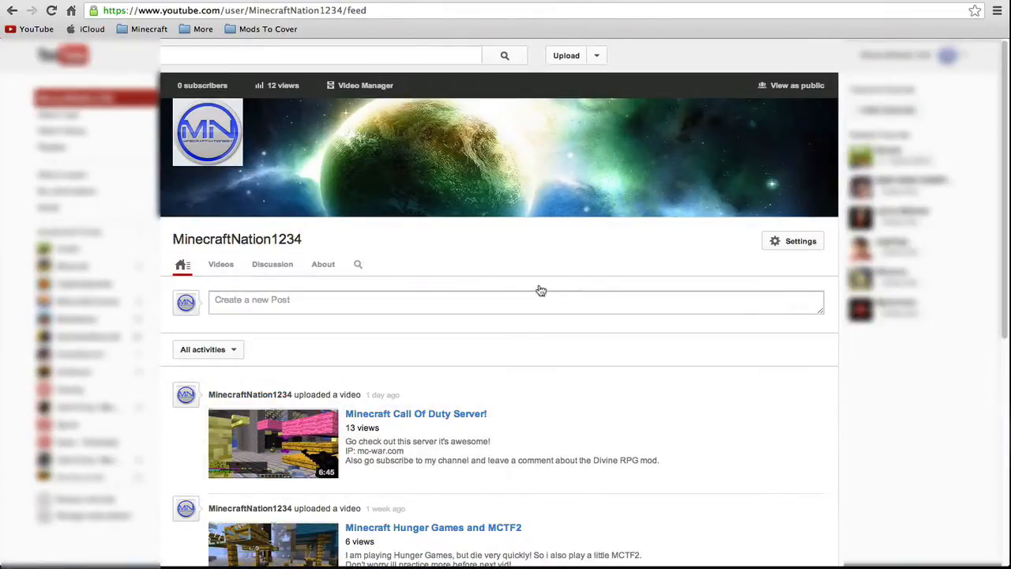
# Step: Open the About tab and edit the channel description, then confirm with Done
pyautogui.scroll(-3)
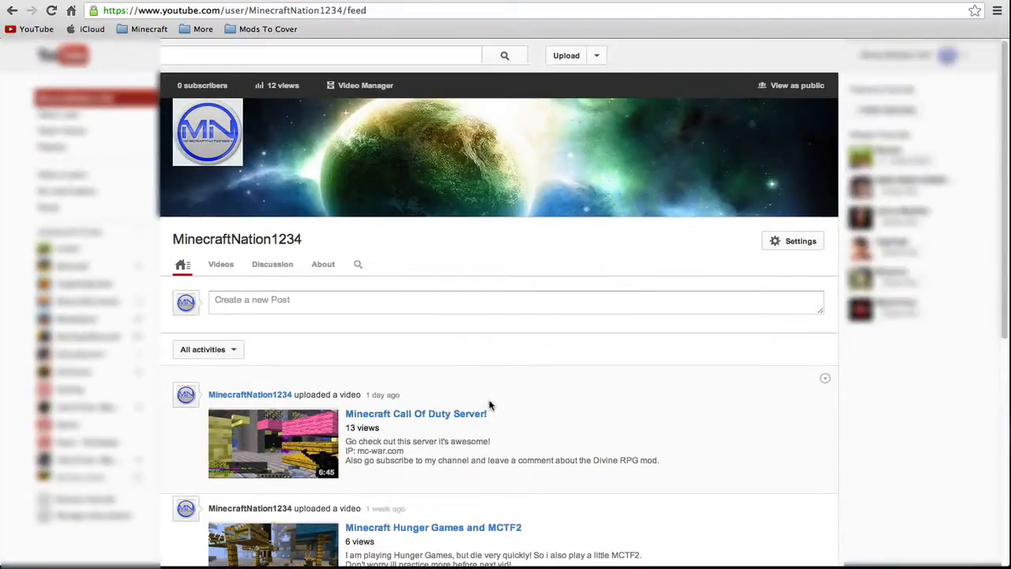
pyautogui.moveTo(665, 327)
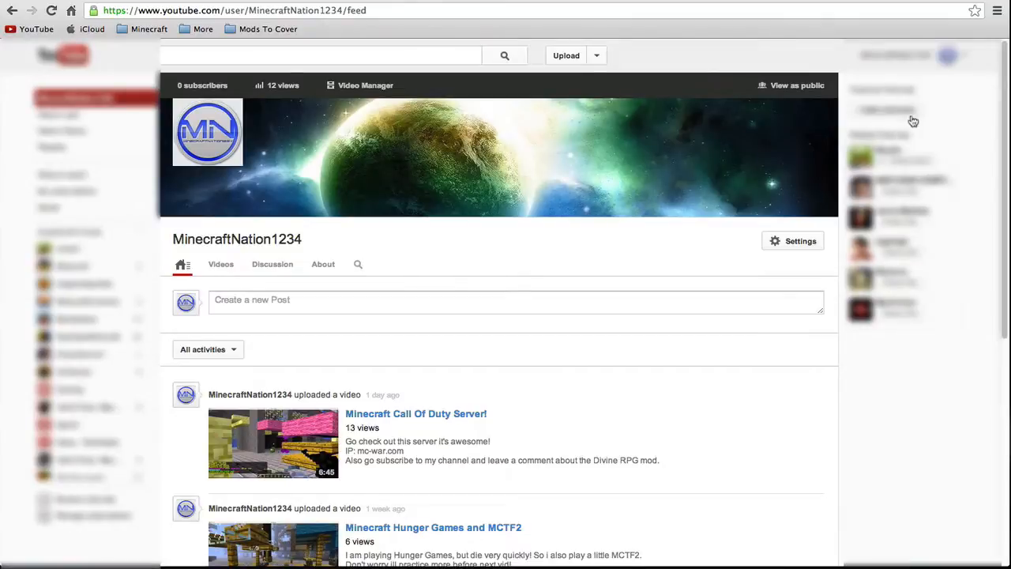
pyautogui.moveTo(730, 380)
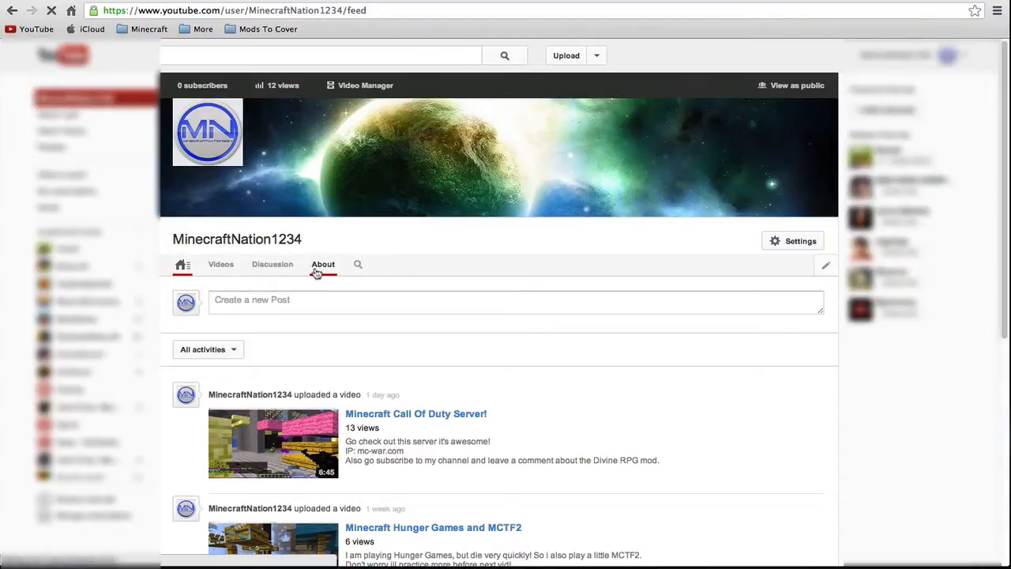
pyautogui.click(322, 264)
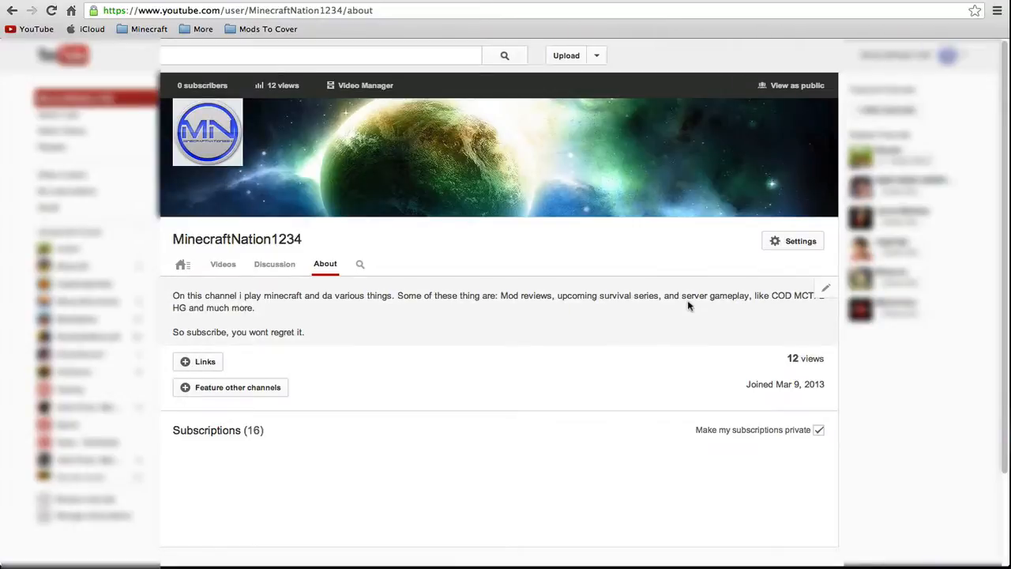
pyautogui.moveTo(557, 295); pyautogui.dragTo(658, 296)
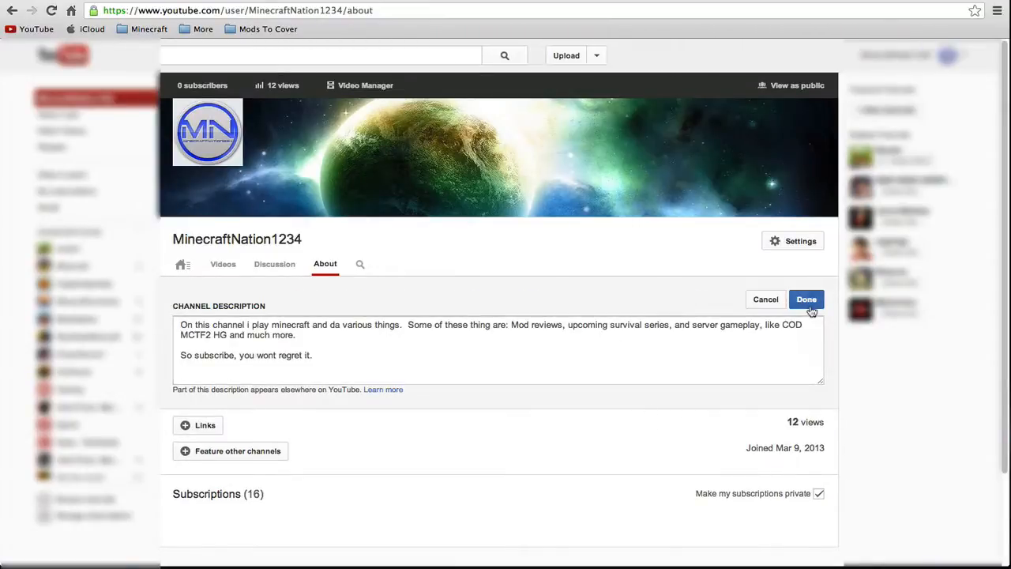
pyautogui.click(806, 299)
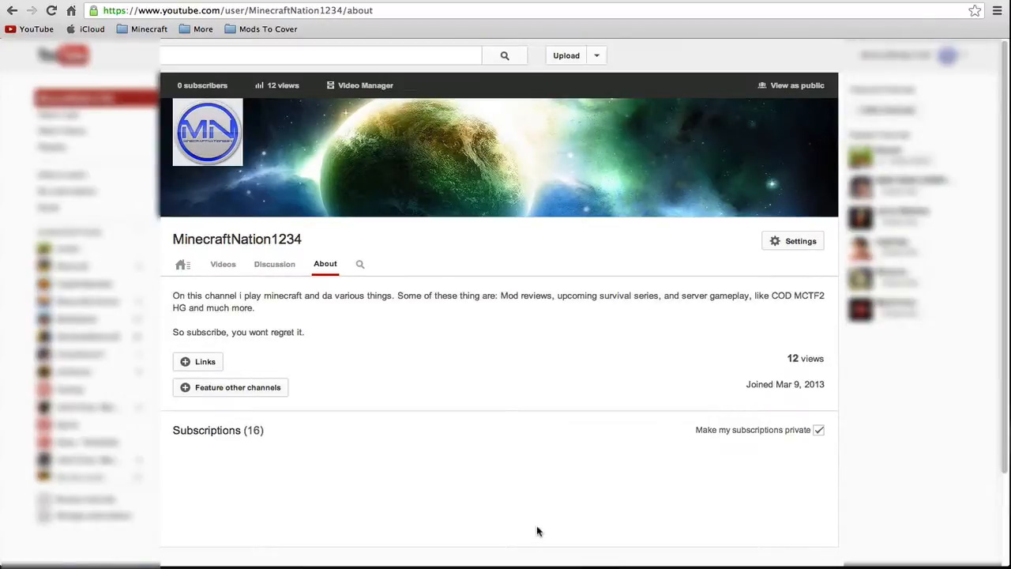
pyautogui.moveTo(274, 264)
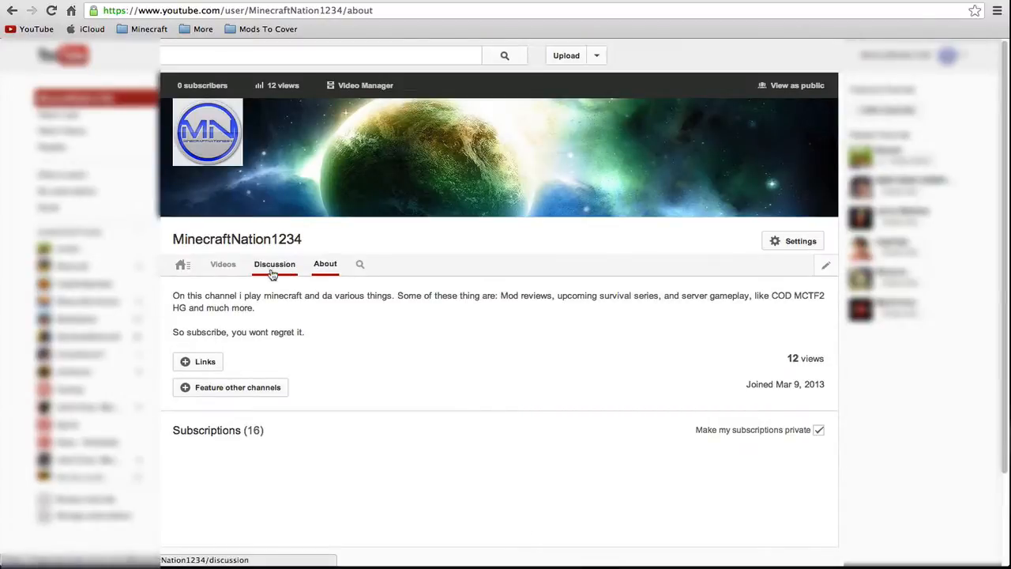
# Step: Browse the Discussion and Videos tabs, then scroll the home feed's four Minecraft videos
pyautogui.click(274, 264)
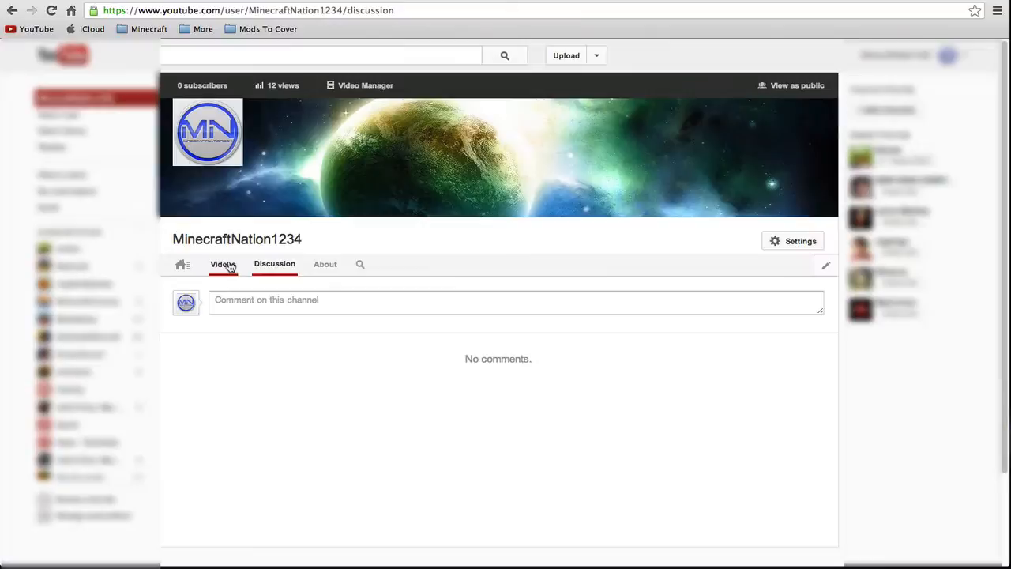
pyautogui.click(222, 263)
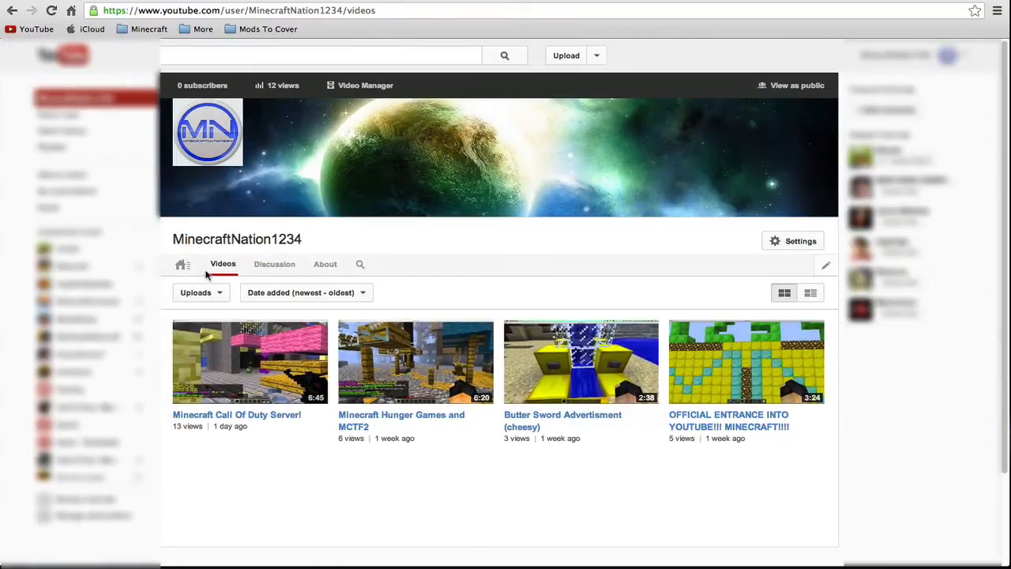
pyautogui.click(182, 264)
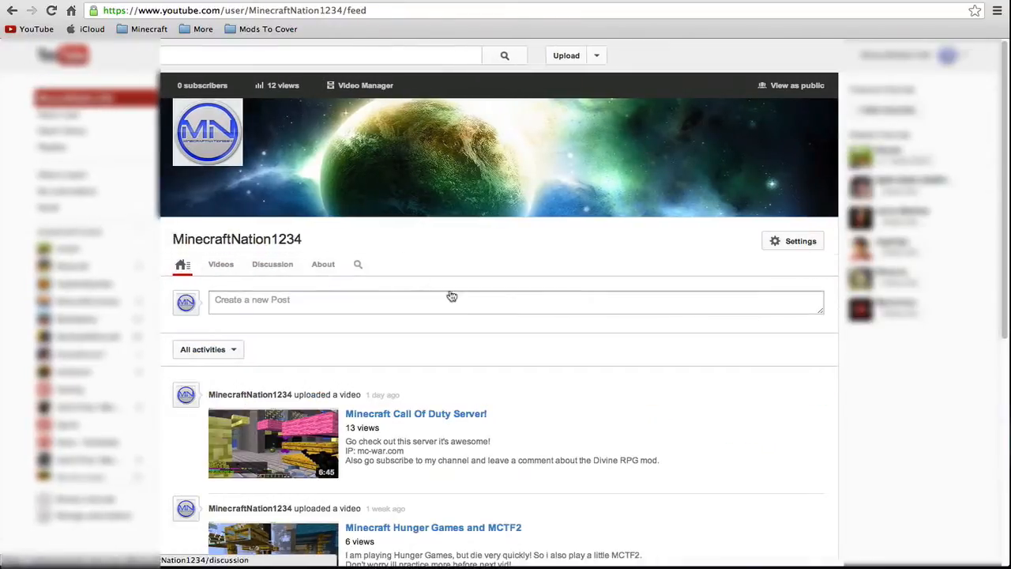
pyautogui.scroll(-3)
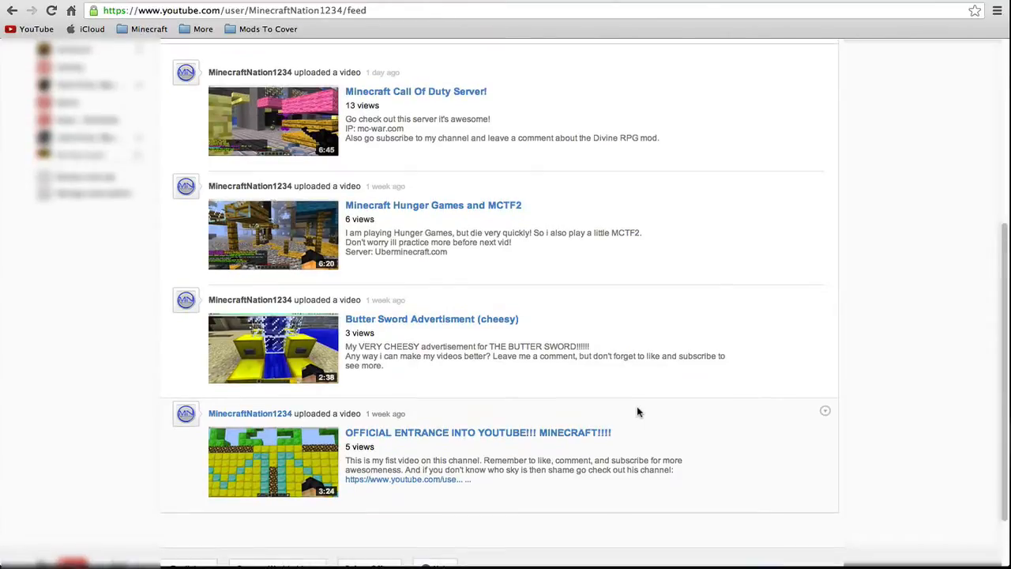
pyautogui.moveTo(578, 400)
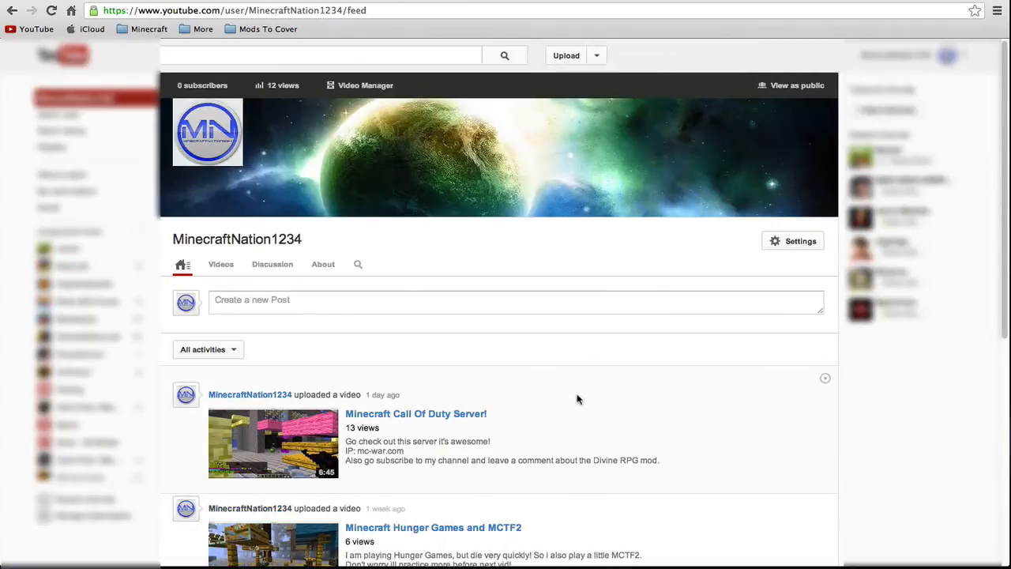
pyautogui.moveTo(826, 378)
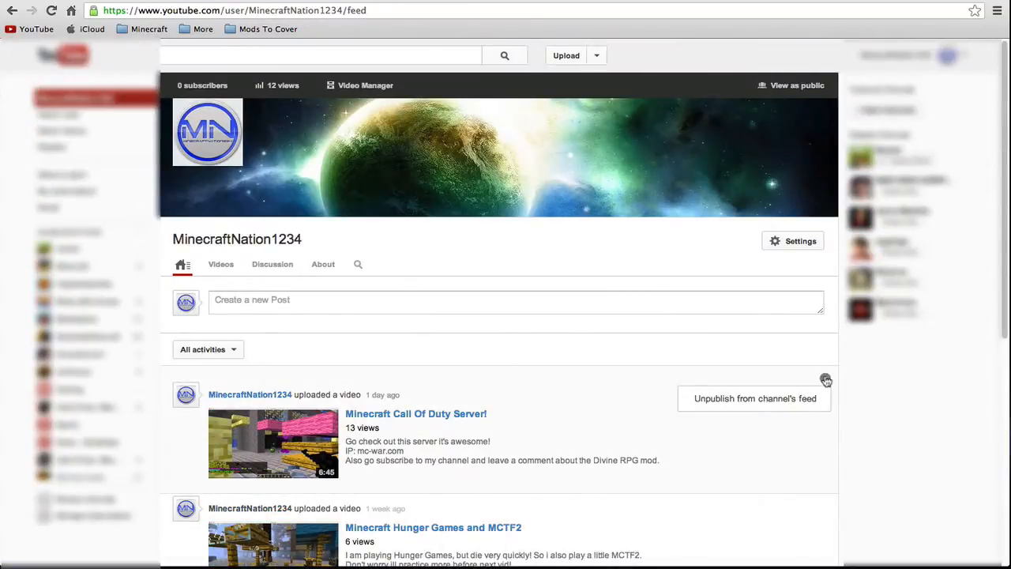
pyautogui.scroll(-3)
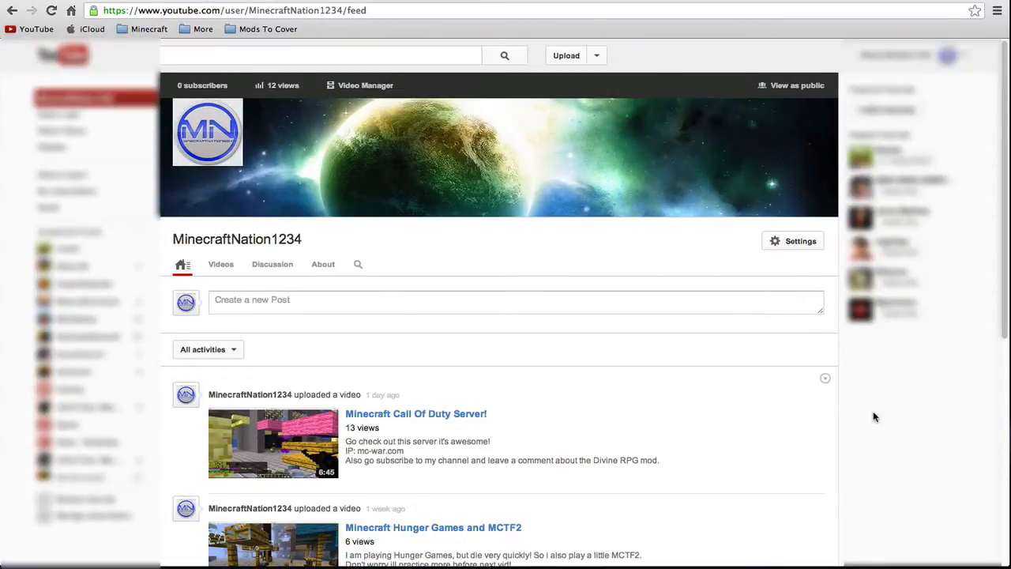
pyautogui.moveTo(862, 420)
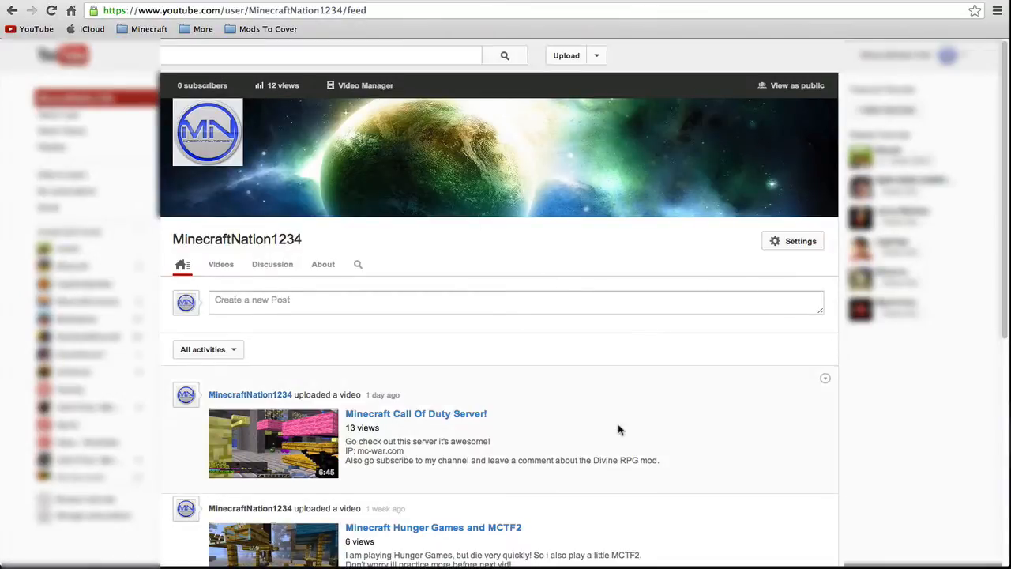
pyautogui.scroll(-3)
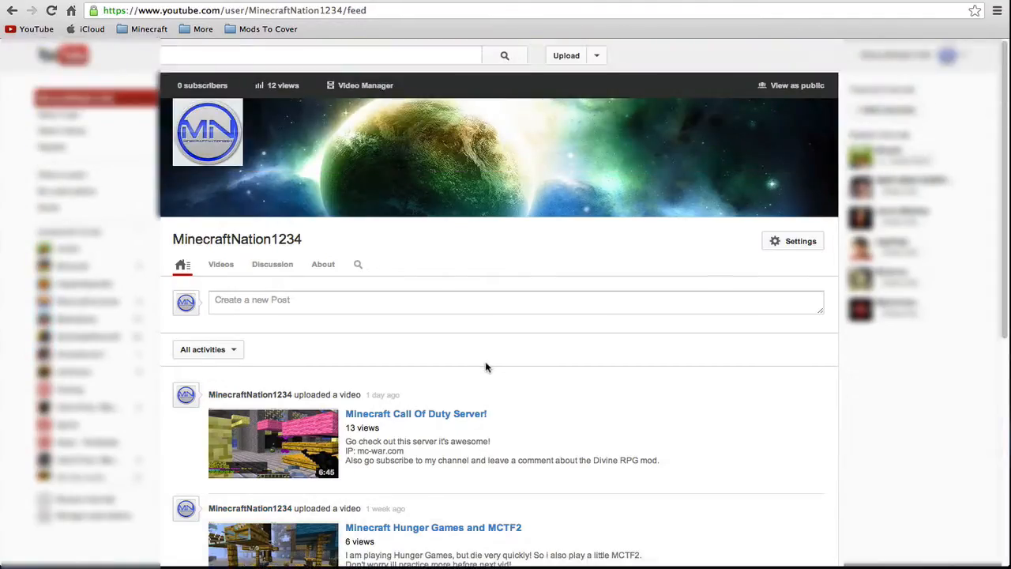
pyautogui.scroll(-3)
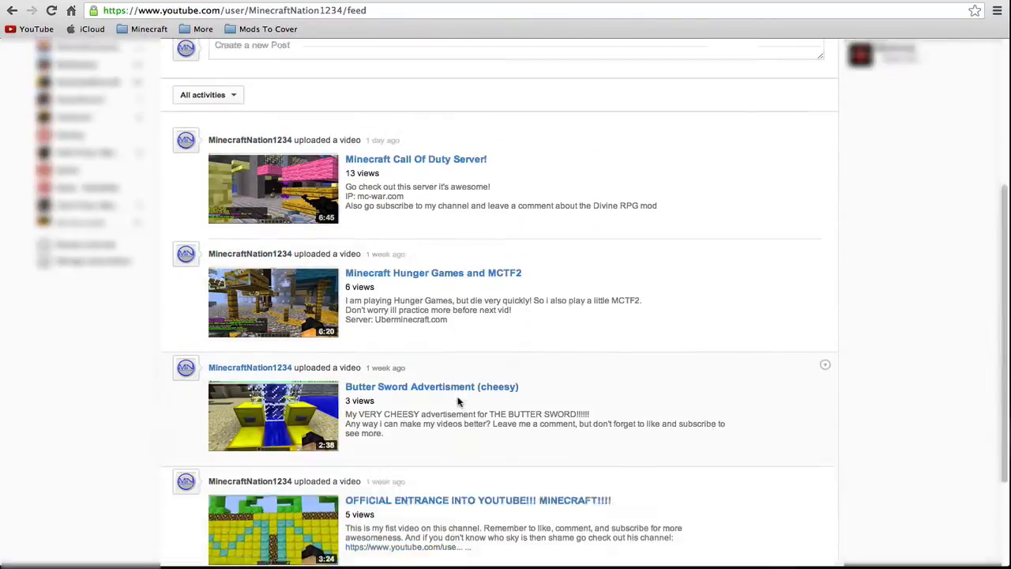
pyautogui.scroll(3)
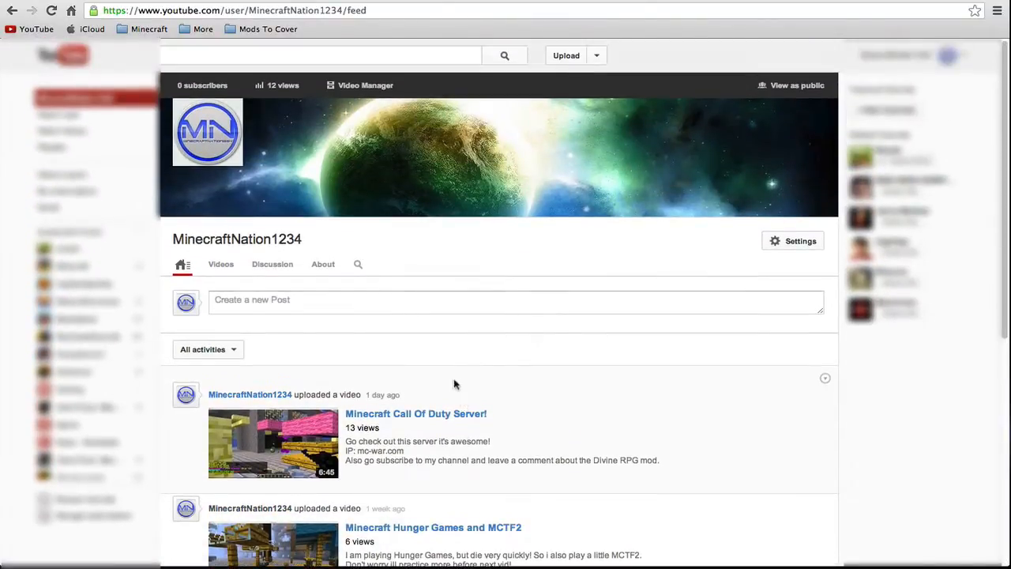
pyautogui.moveTo(581, 462)
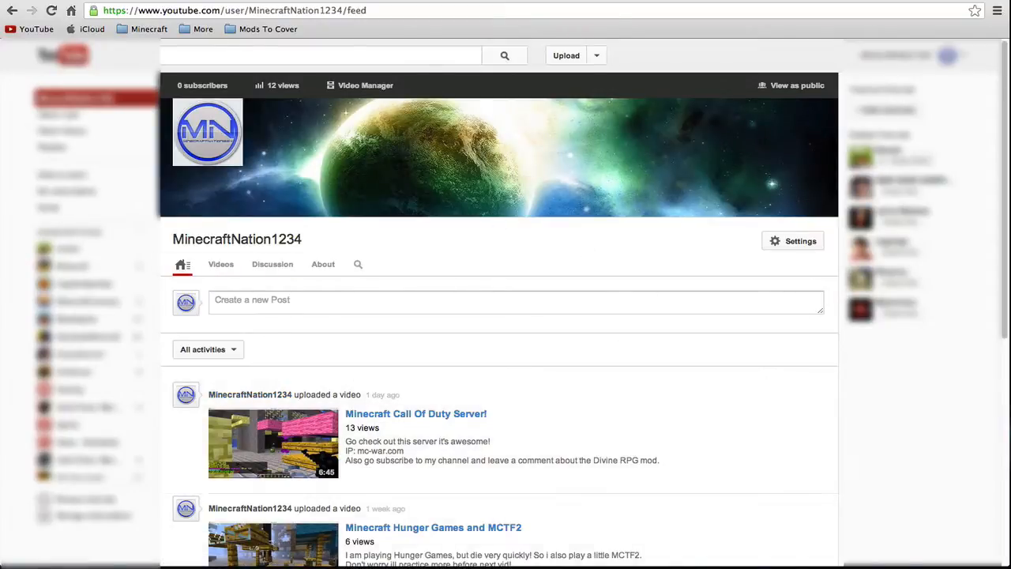
pyautogui.moveTo(560, 343)
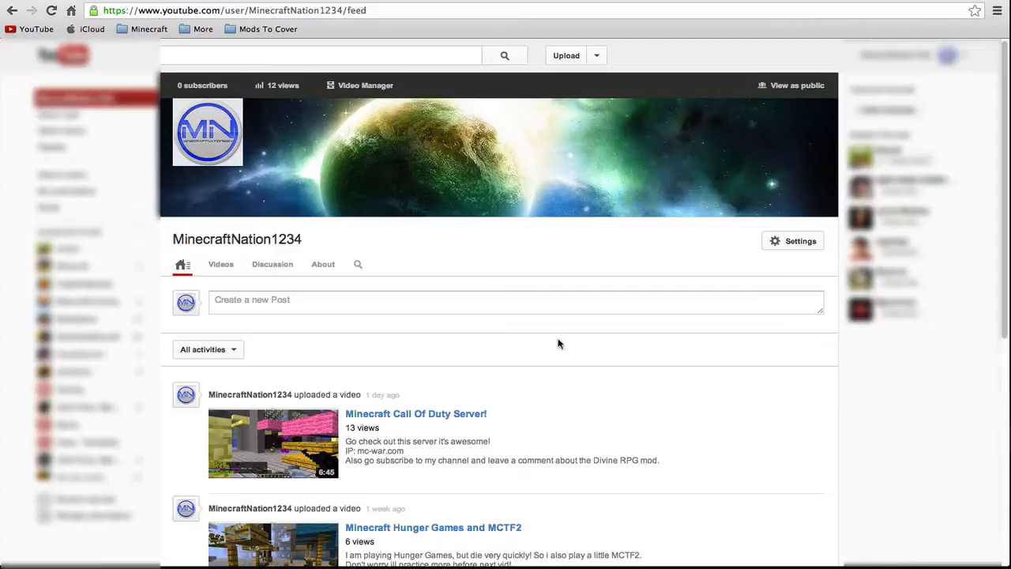
pyautogui.moveTo(471, 247)
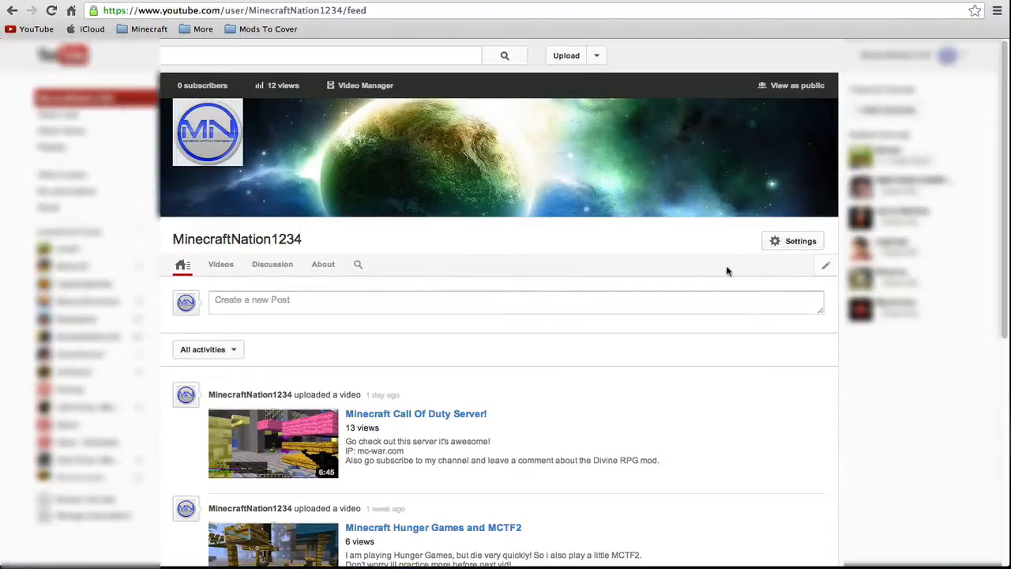
pyautogui.scroll(-3)
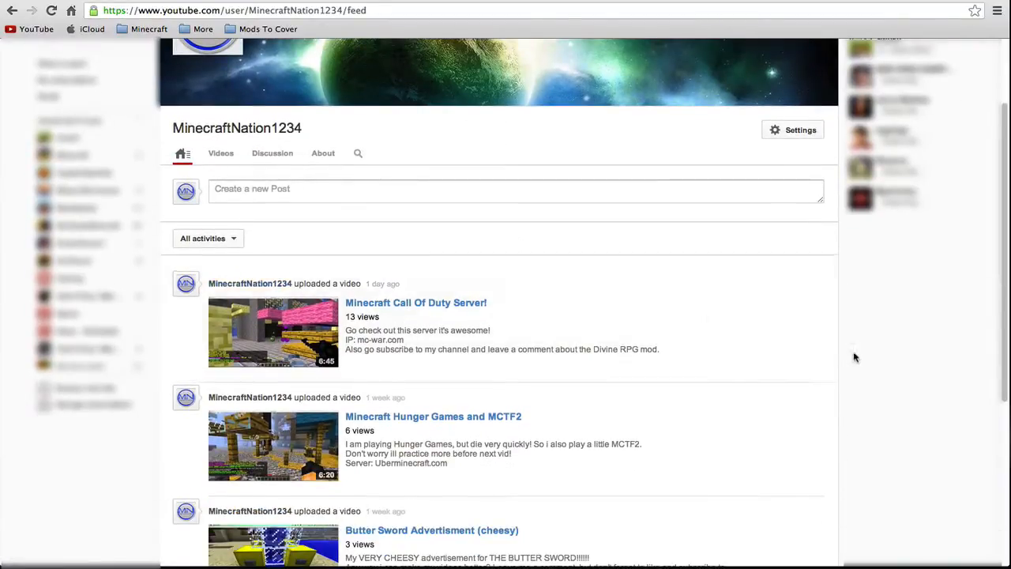
pyautogui.scroll(-3)
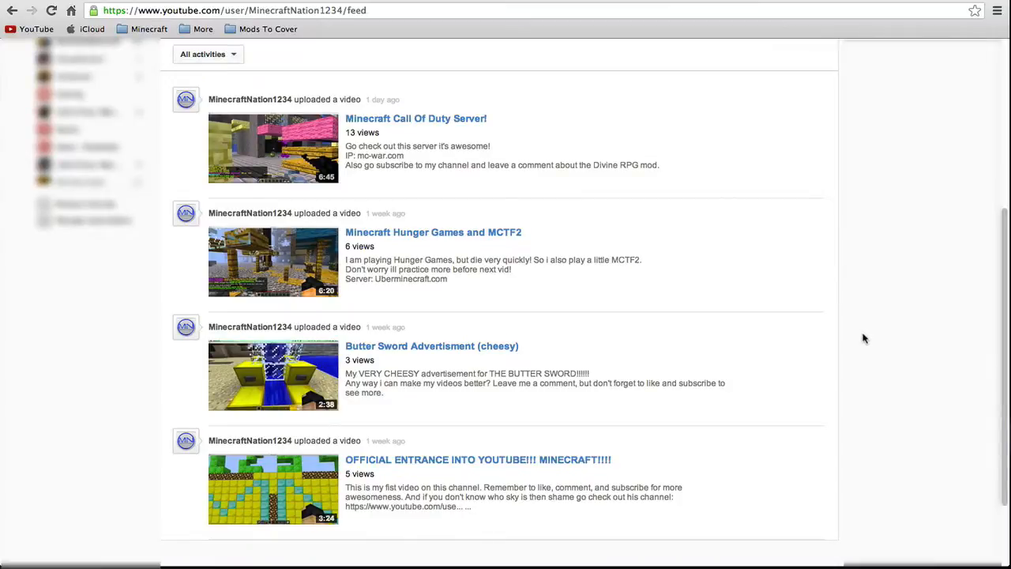
pyautogui.moveTo(907, 329)
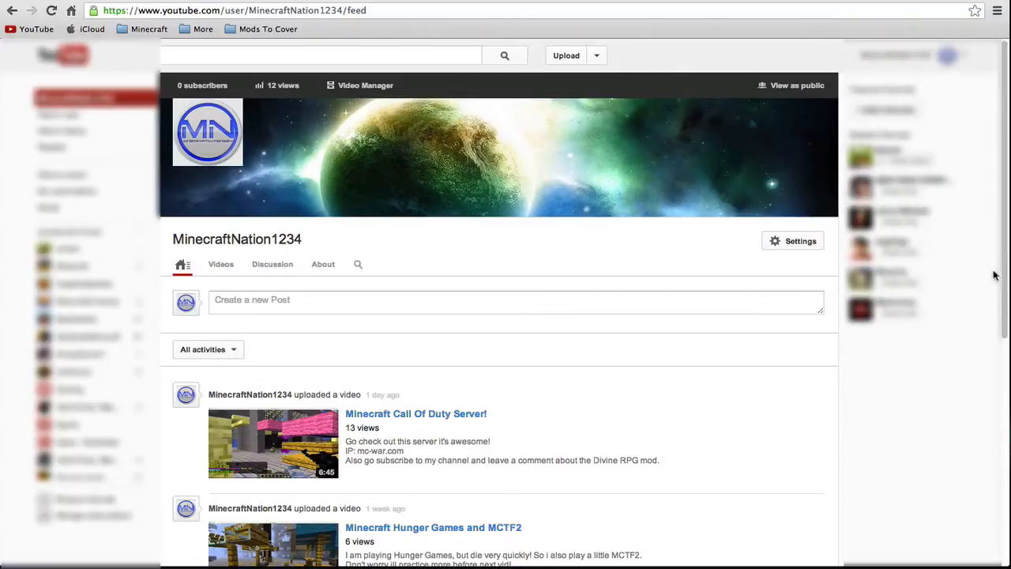
pyautogui.moveTo(962, 351)
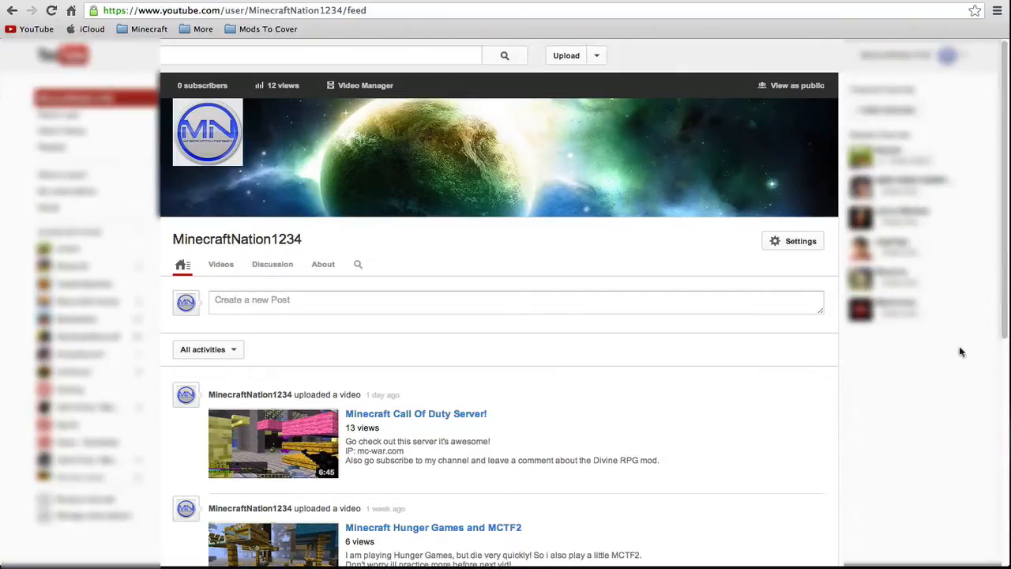
pyautogui.moveTo(810, 354)
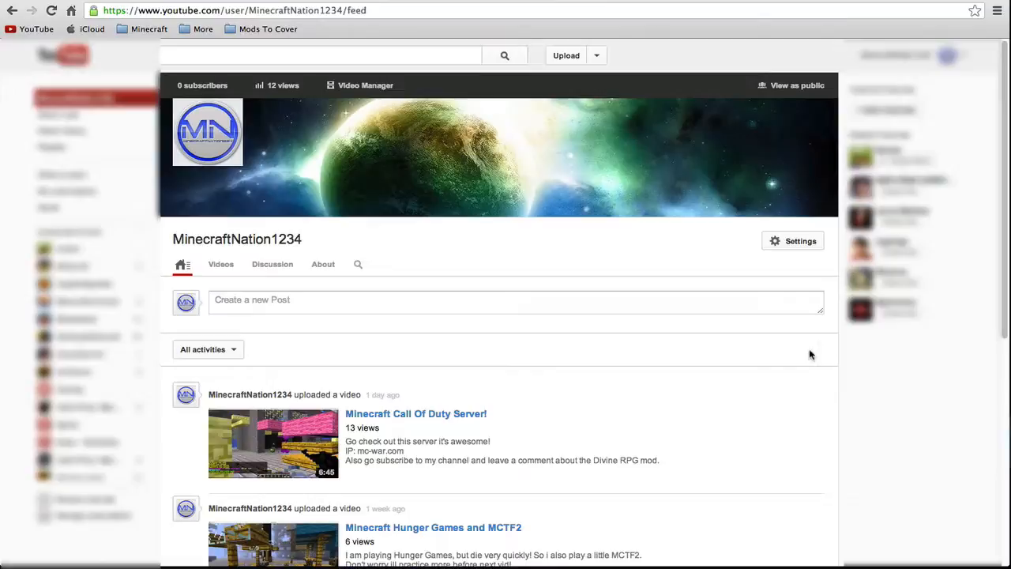